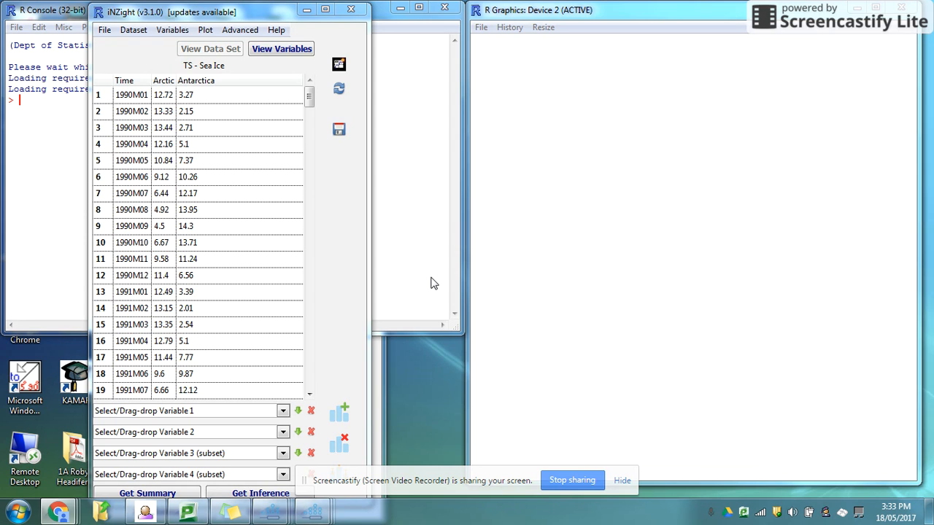
mouse_move(306, 233)
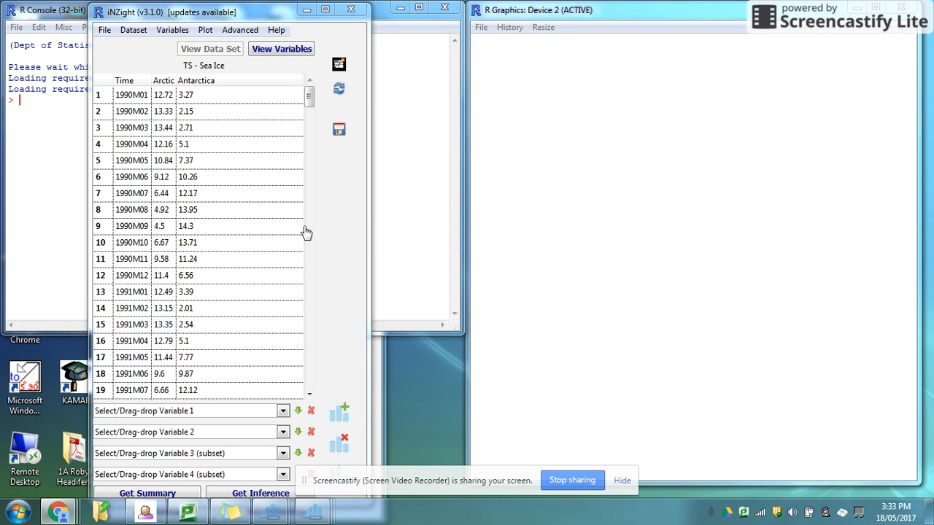
mouse_move(106, 429)
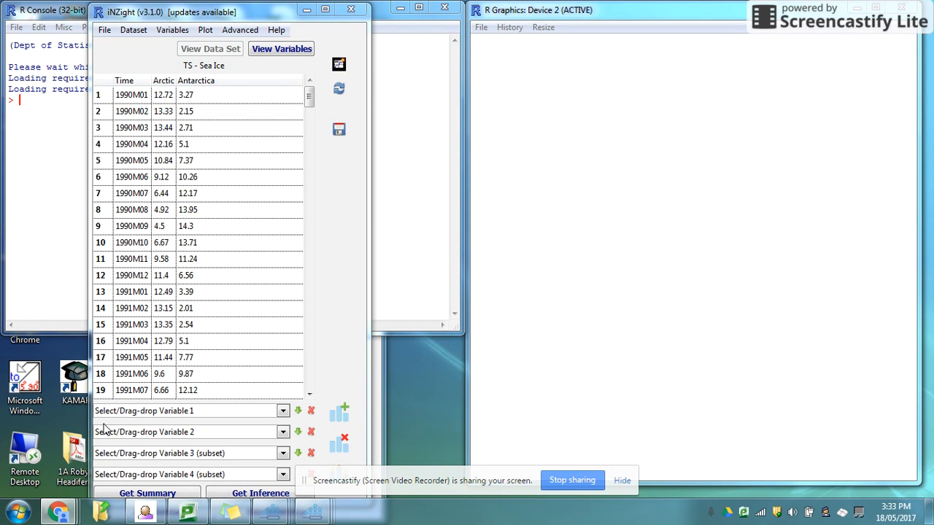
Launch the Time Series module from the Advanced menu for the sea ice data.
left_click(104, 30)
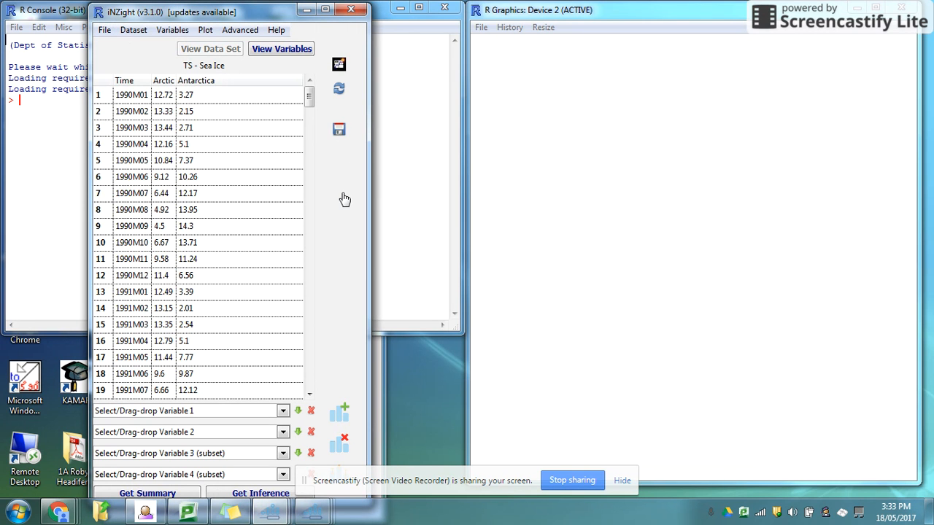
mouse_move(181, 427)
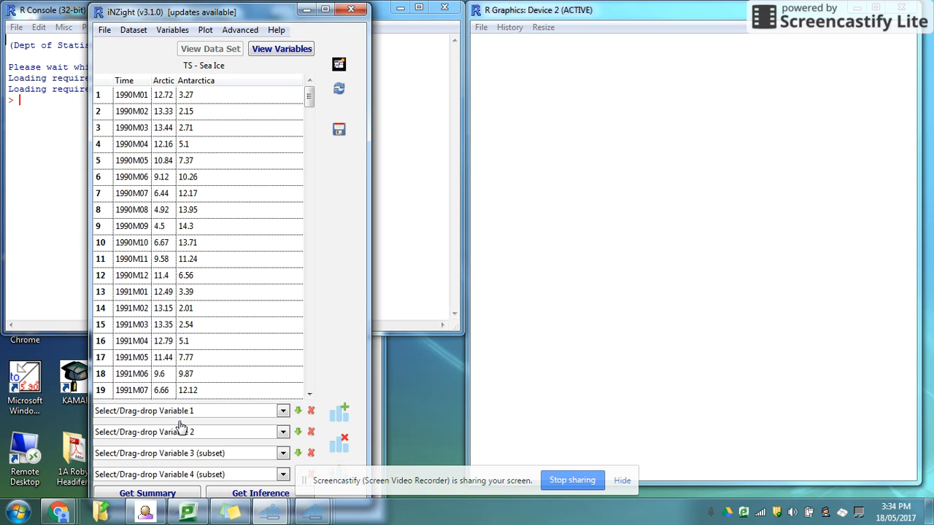
mouse_move(262, 216)
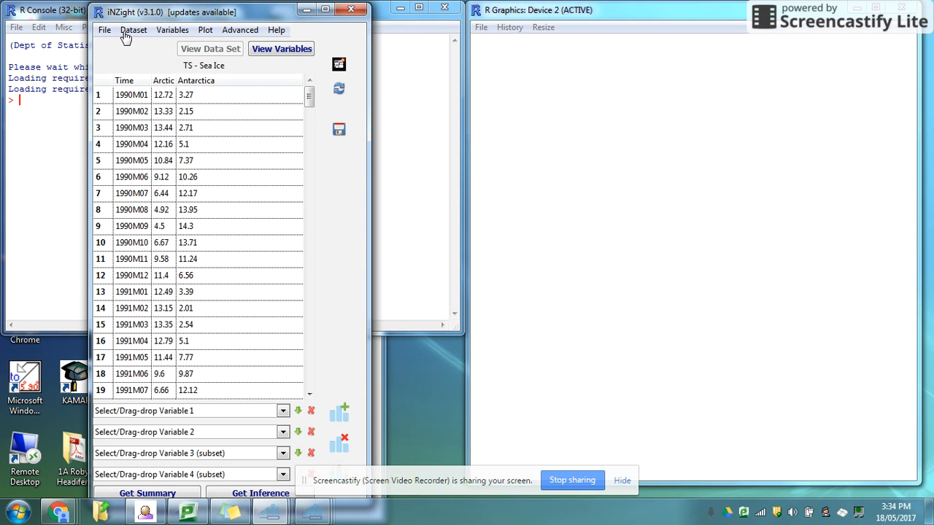
left_click(240, 30)
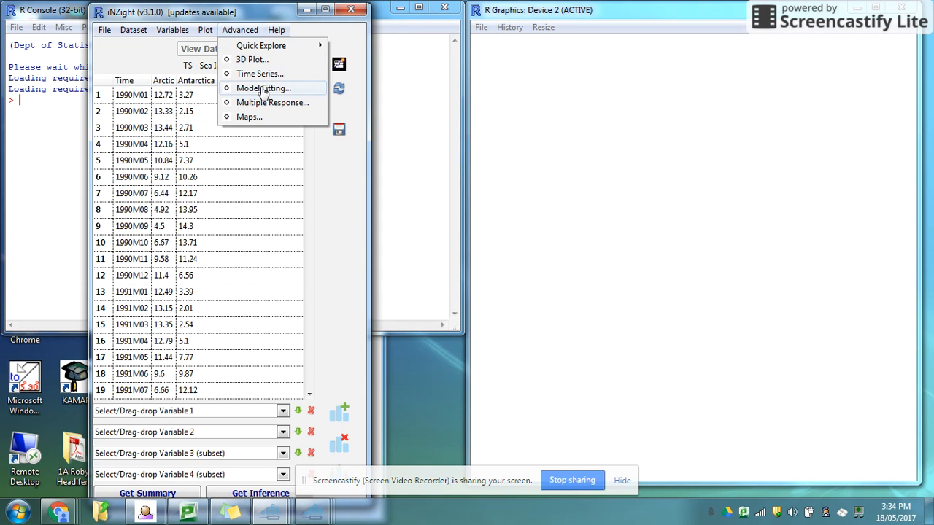
left_click(281, 48)
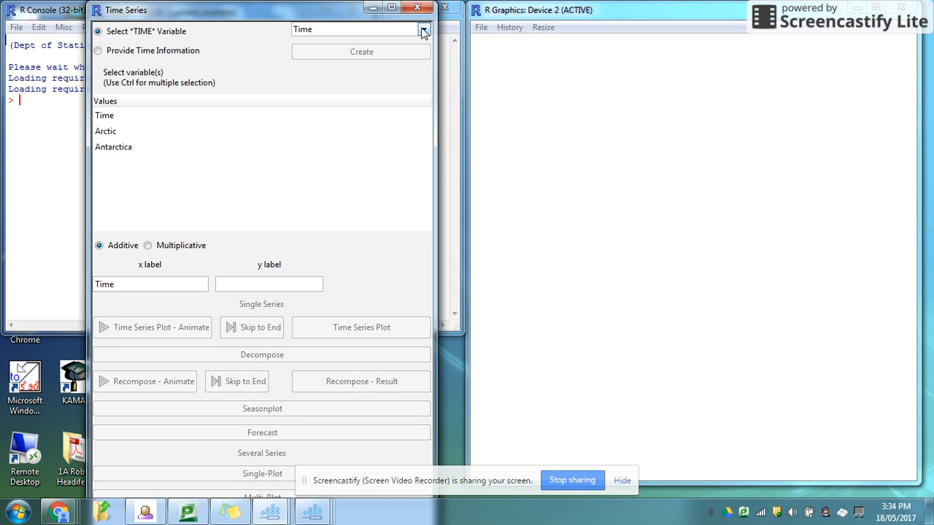
Select Arctic in the Values list, keeping Time as the time variable.
left_click(423, 29)
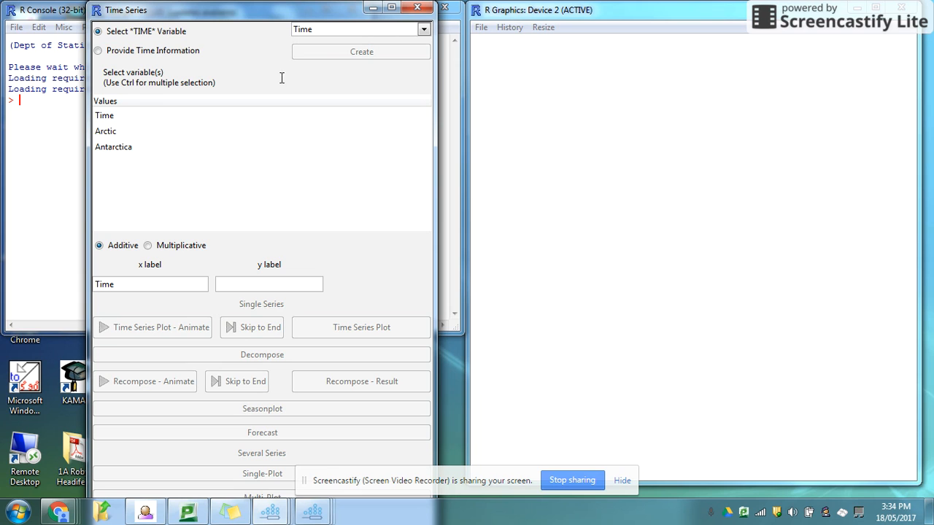
mouse_move(87, 111)
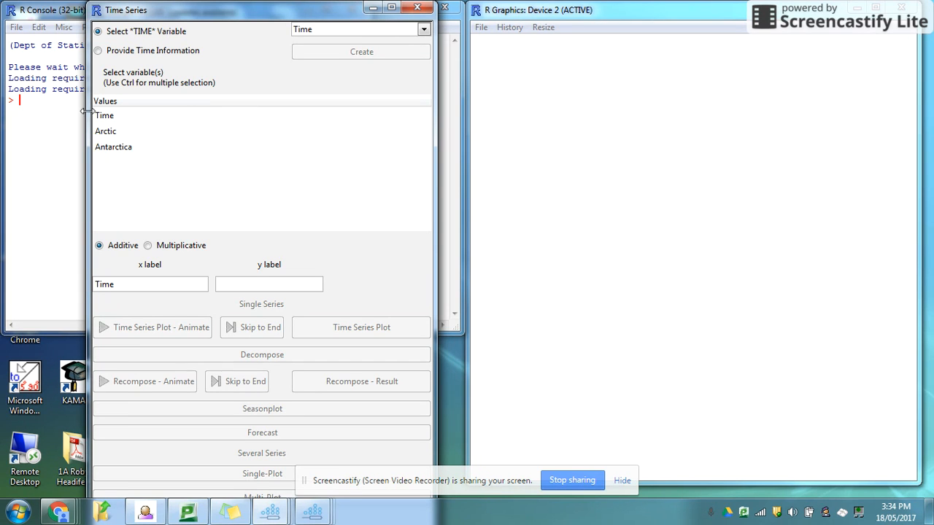
left_click(106, 130)
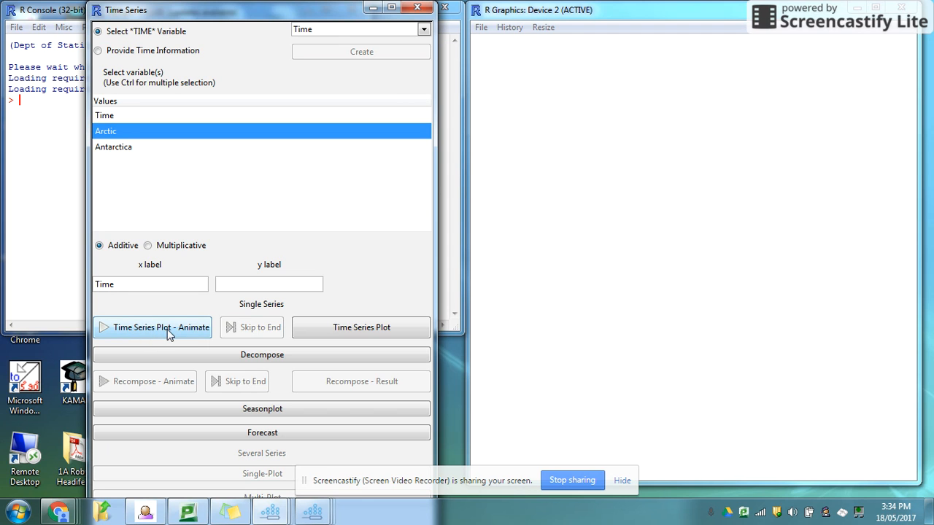
Draw the animated time series plot of Arctic sea ice, 1990 to 2010.
left_click(153, 327)
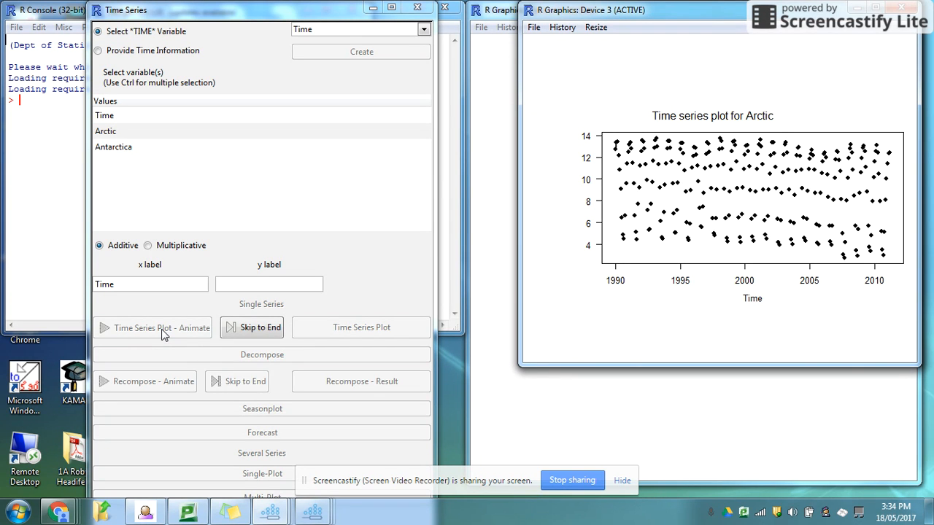
mouse_move(610, 211)
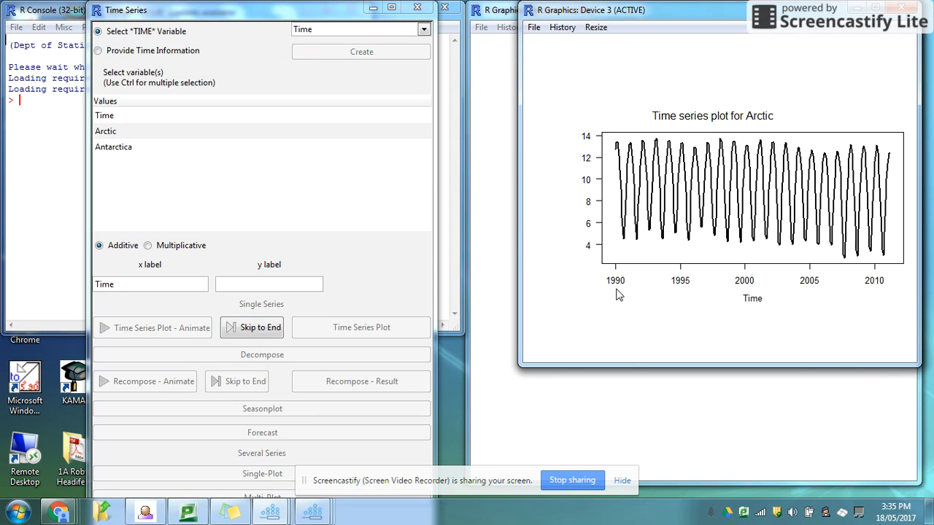
Replot the Arctic series as a connected line with a red trend line.
left_click(361, 327)
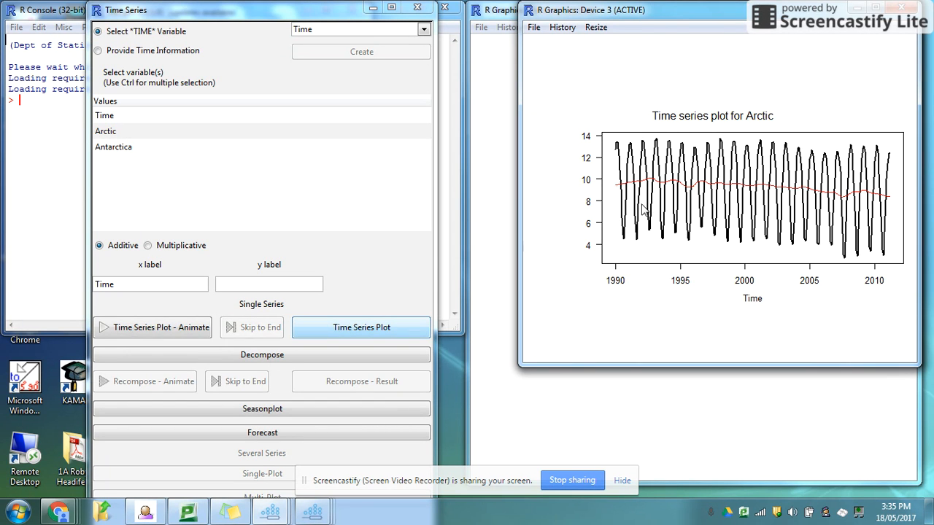
mouse_move(740, 190)
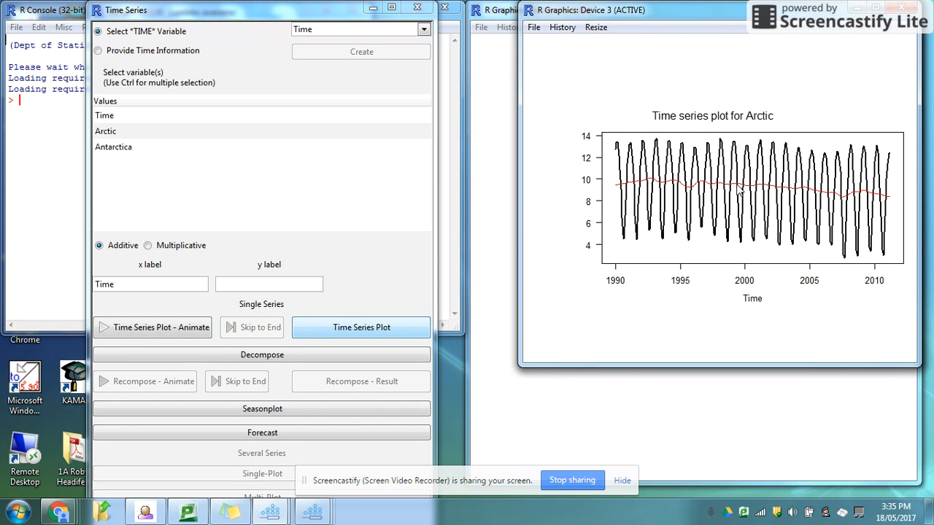
mouse_move(654, 205)
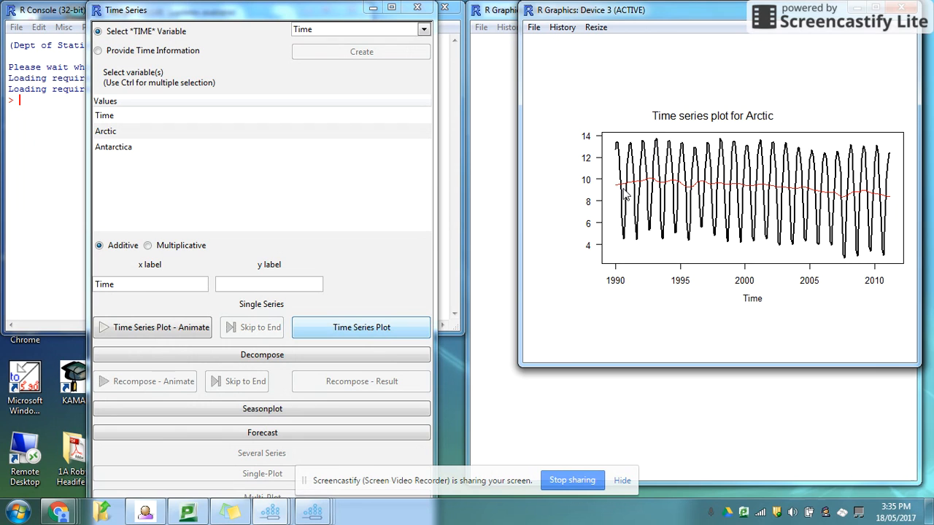
mouse_move(619, 192)
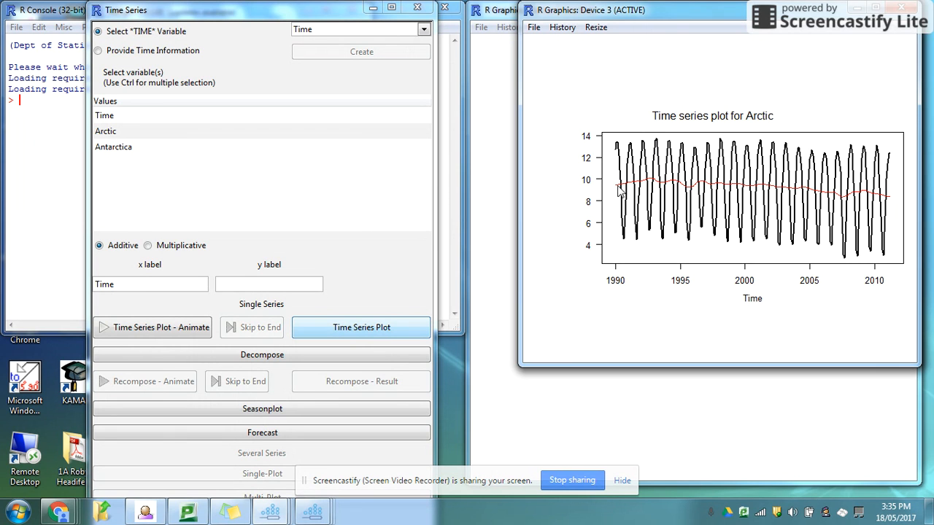
mouse_move(894, 203)
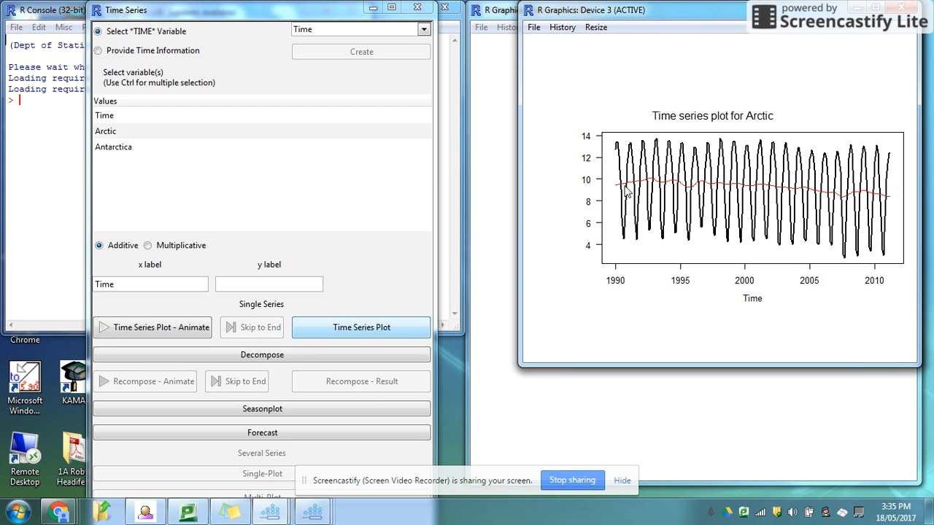
mouse_move(893, 204)
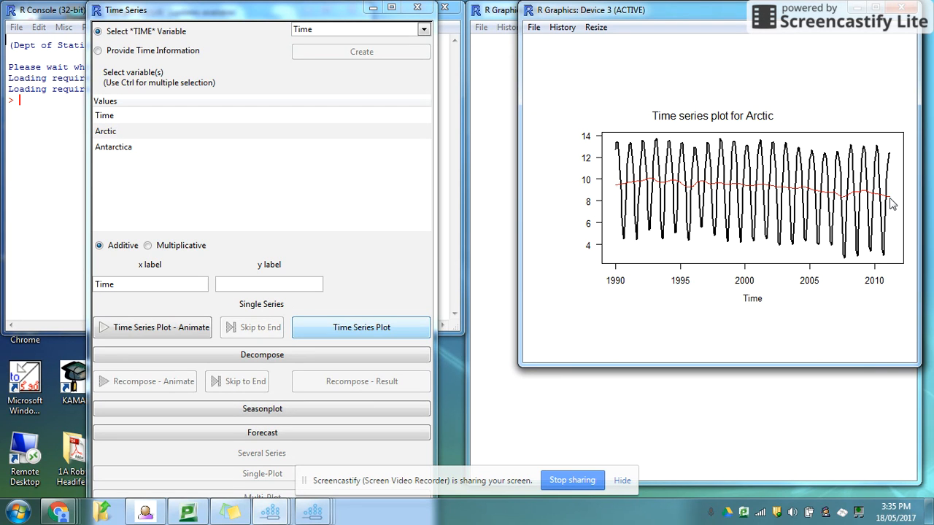
mouse_move(631, 186)
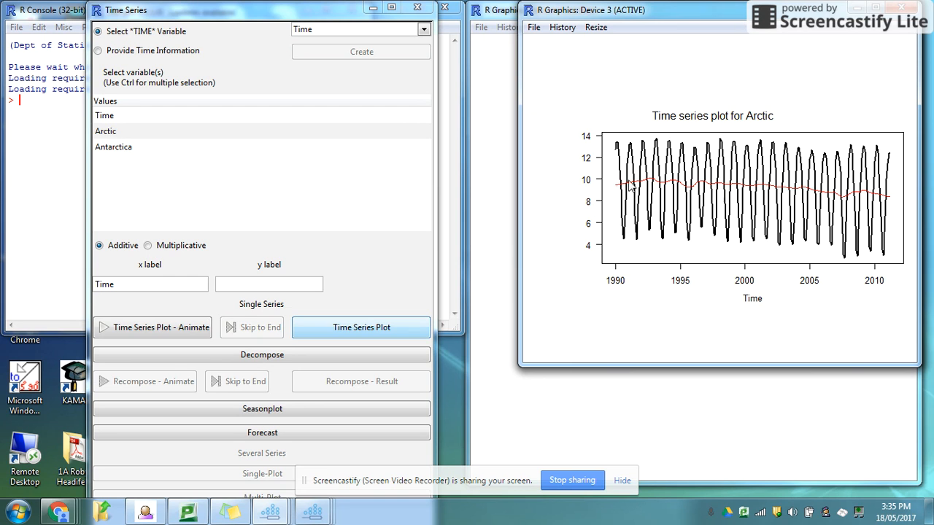
mouse_move(826, 199)
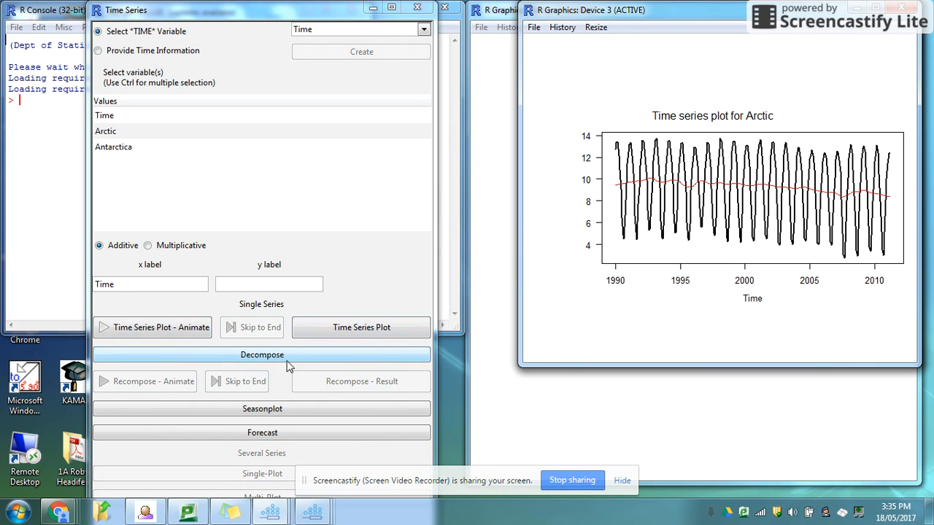
Decompose Arctic sea ice into trend, seasonal swing and residual panels.
left_click(261, 354)
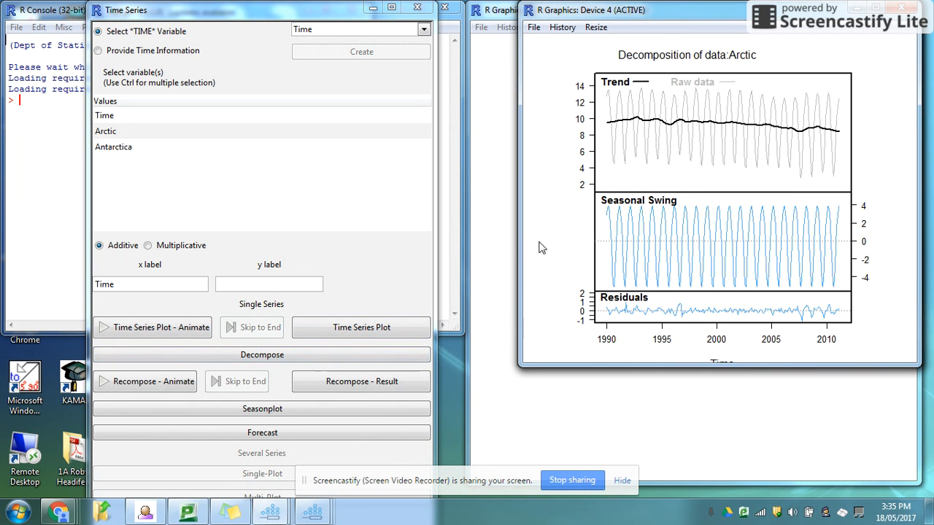
mouse_move(911, 284)
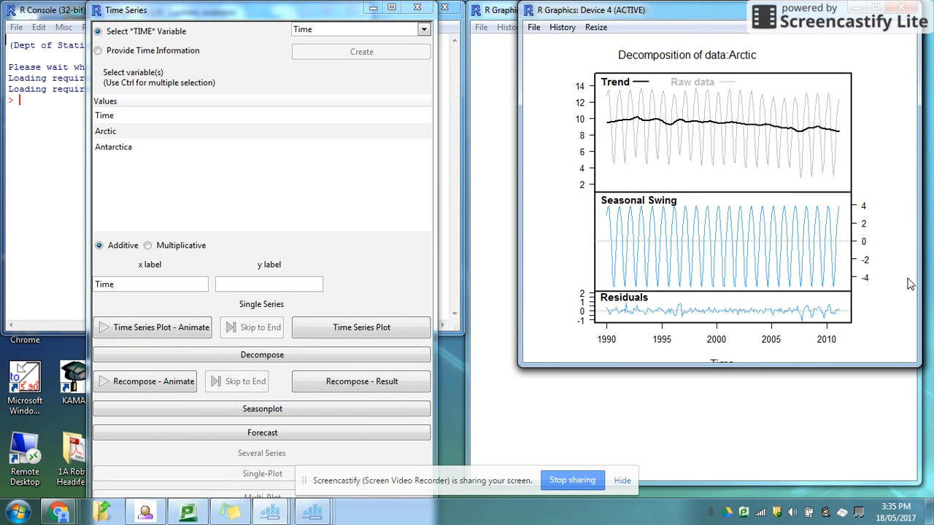
mouse_move(572, 114)
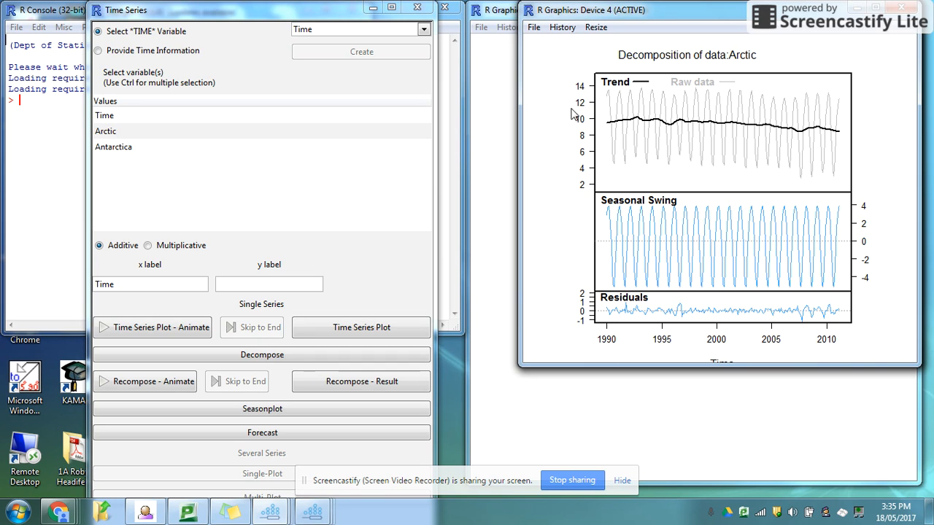
mouse_move(712, 127)
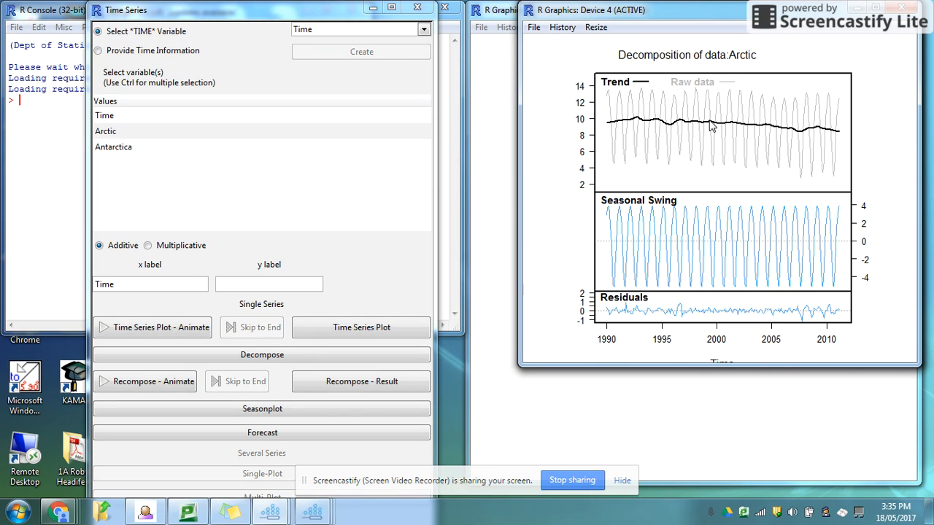
mouse_move(615, 163)
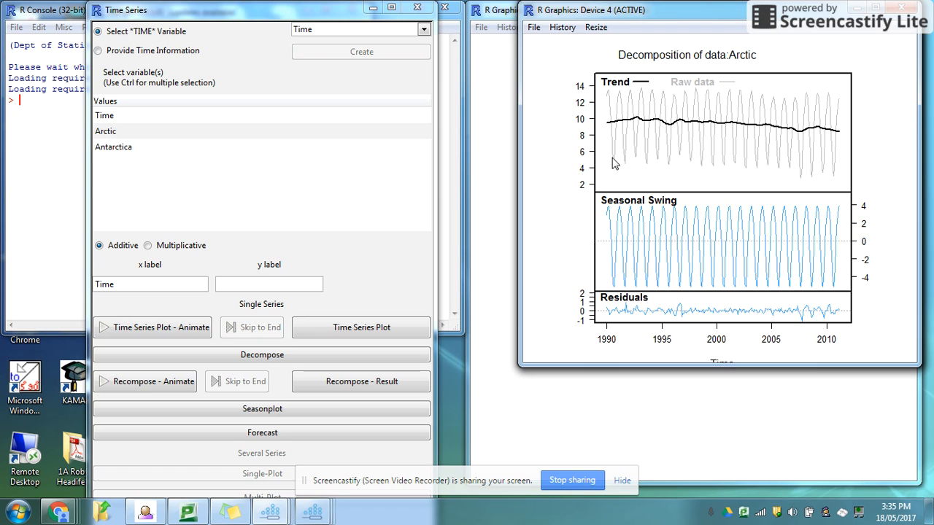
mouse_move(712, 314)
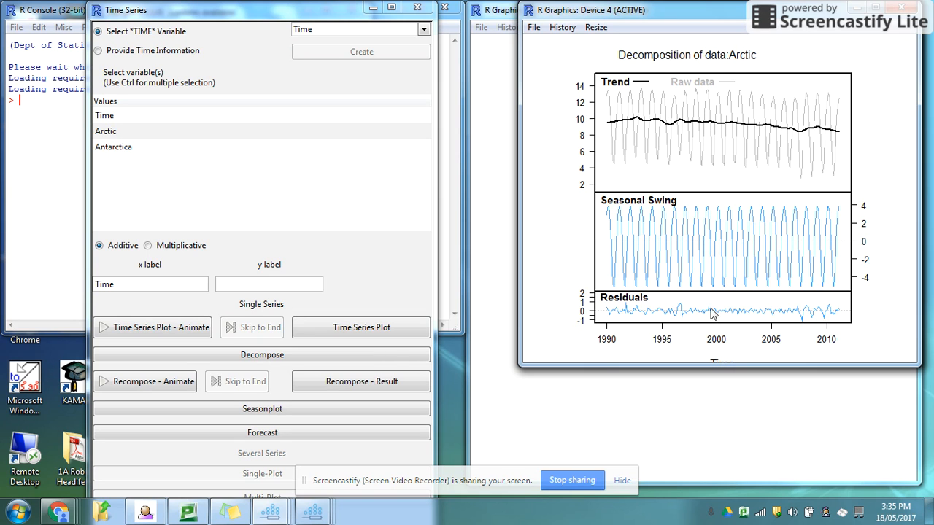
mouse_move(841, 231)
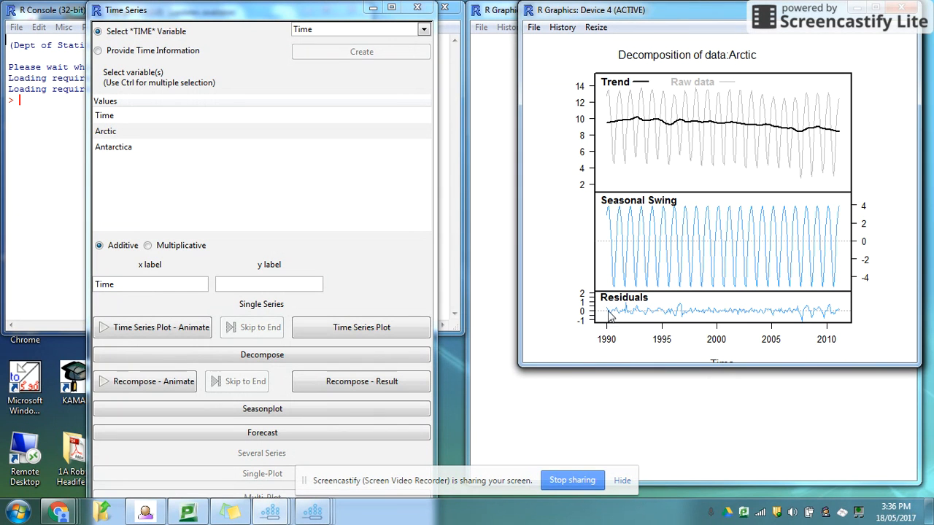
mouse_move(695, 315)
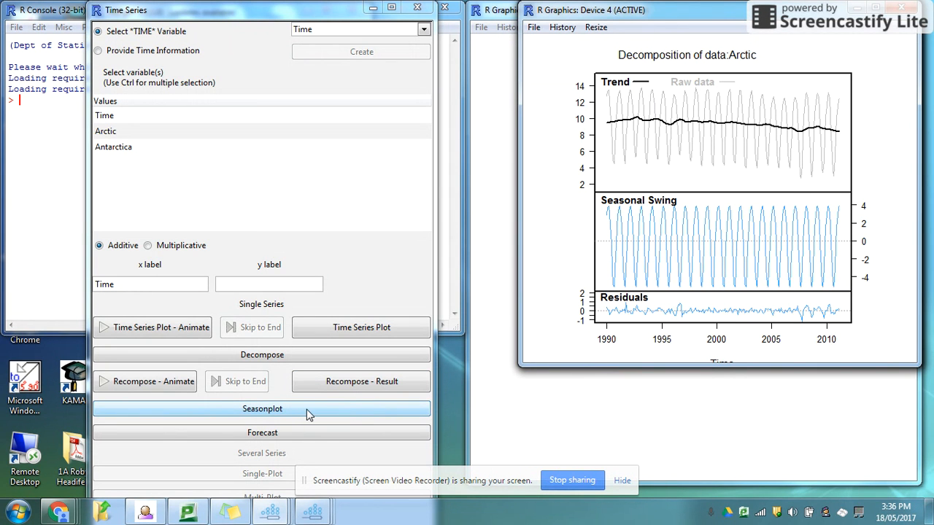
left_click(261, 409)
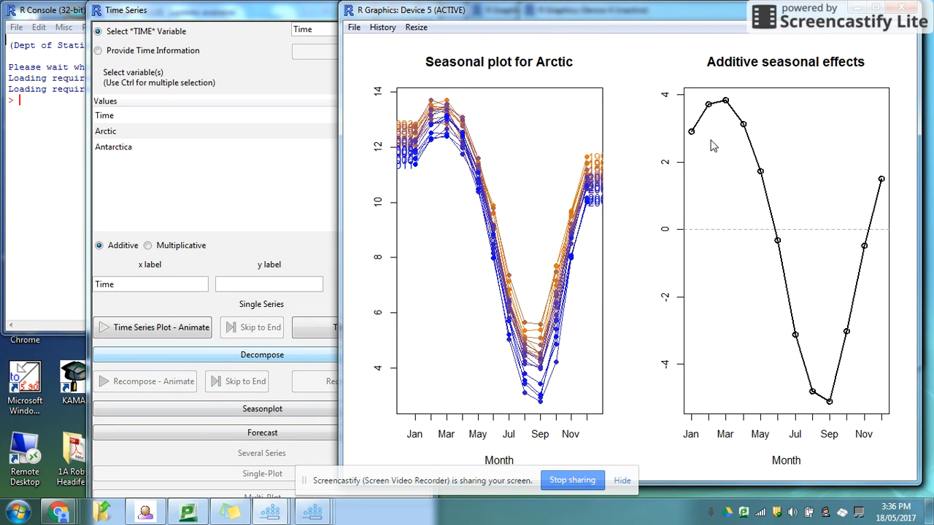
mouse_move(890, 329)
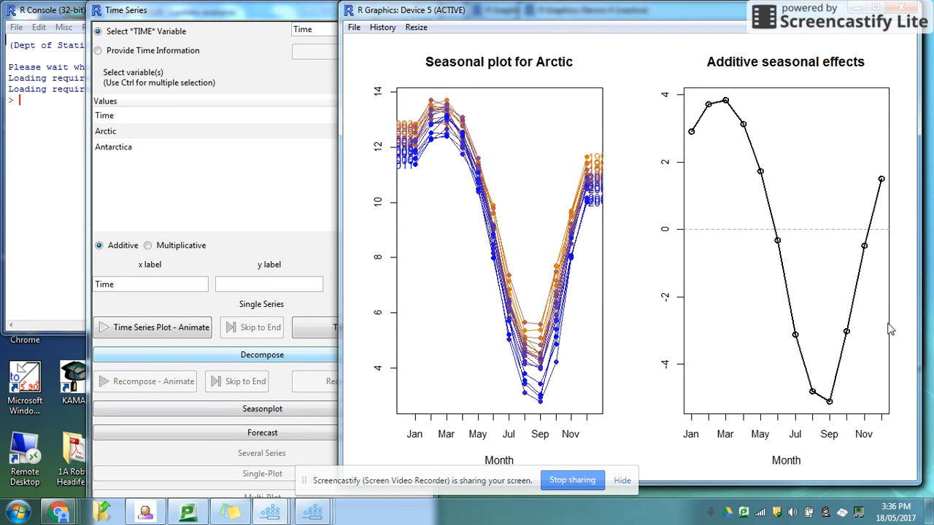
mouse_move(639, 387)
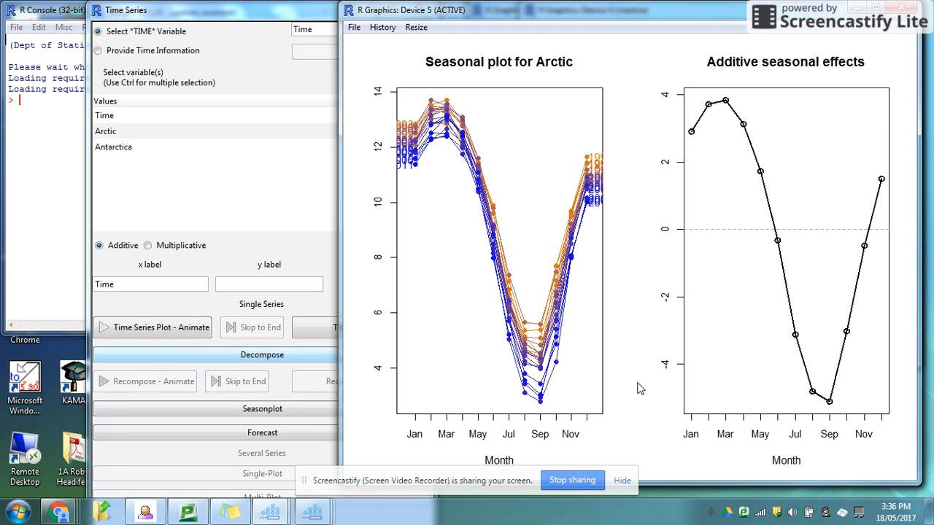
mouse_move(688, 206)
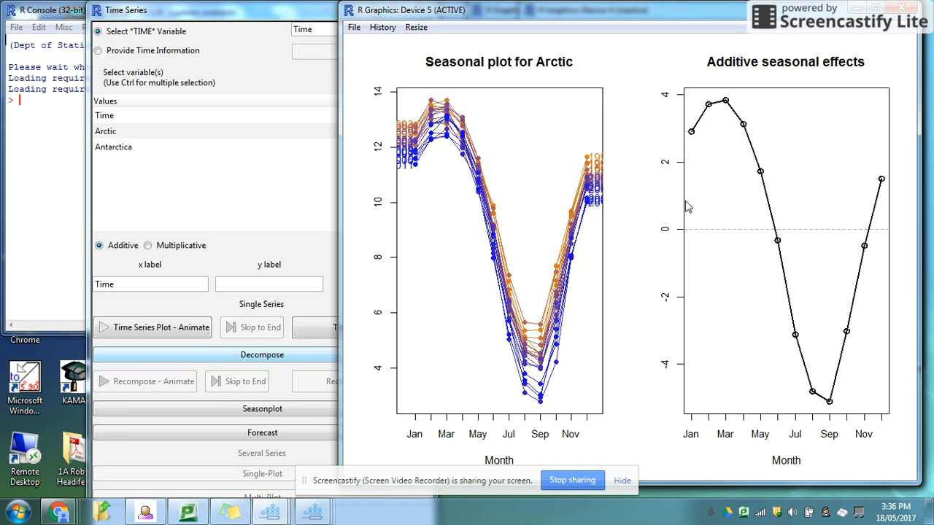
mouse_move(708, 236)
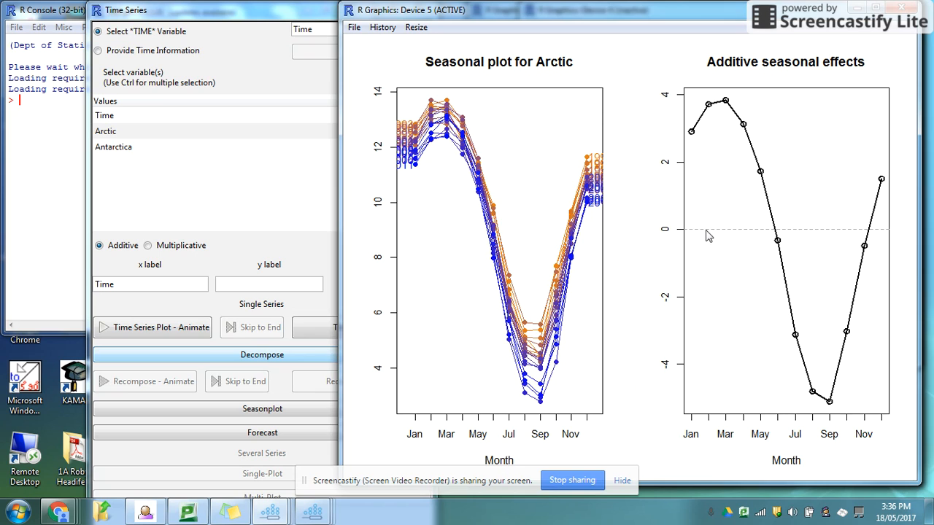
mouse_move(786, 245)
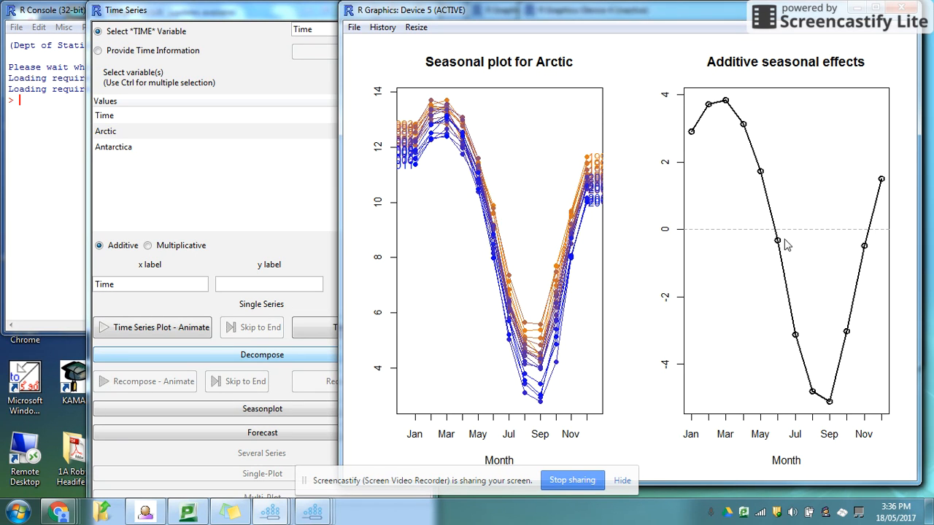
mouse_move(753, 334)
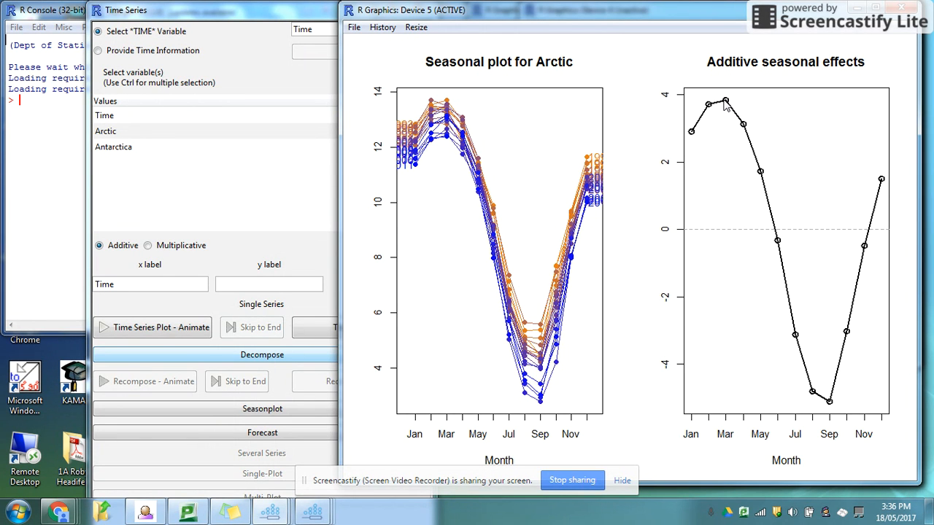
mouse_move(838, 400)
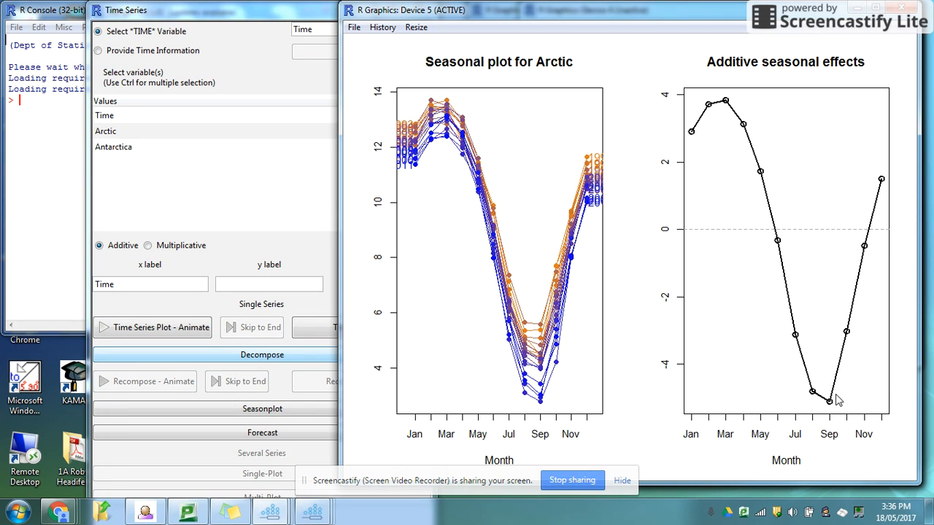
mouse_move(729, 135)
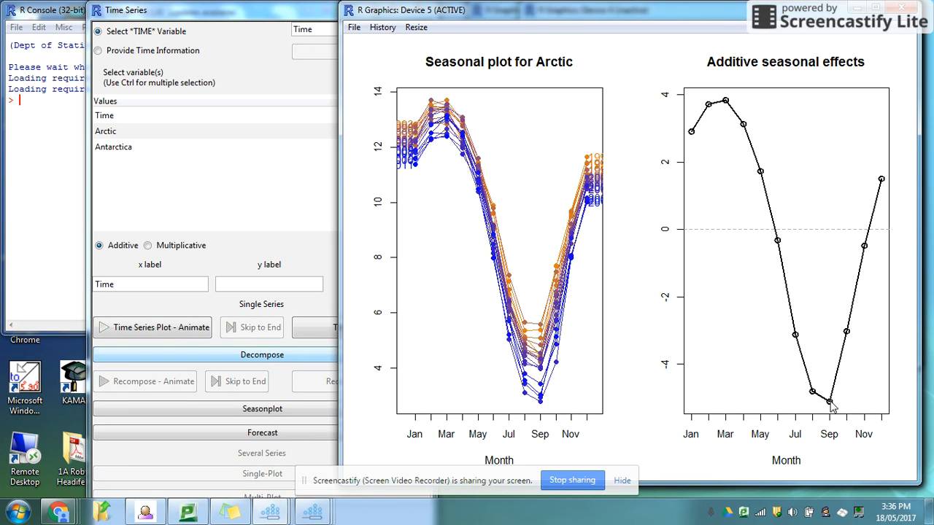
mouse_move(686, 404)
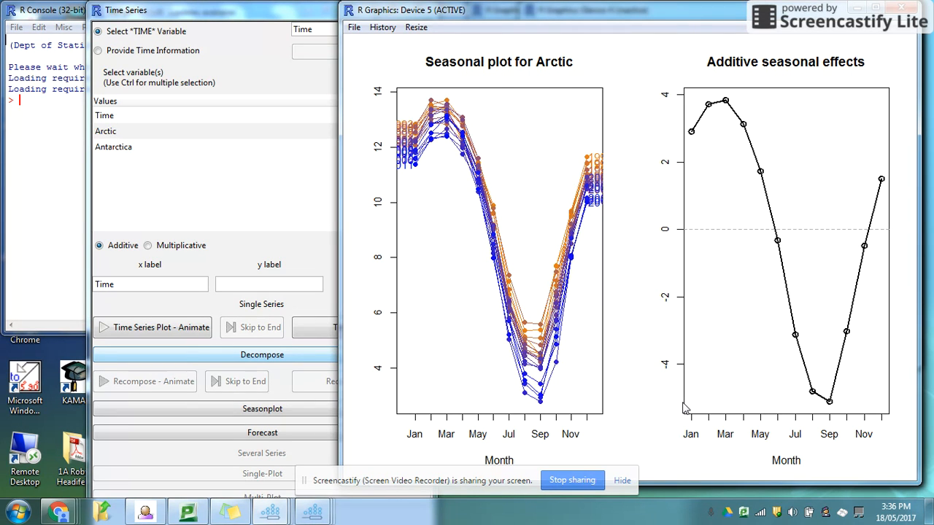
mouse_move(874, 249)
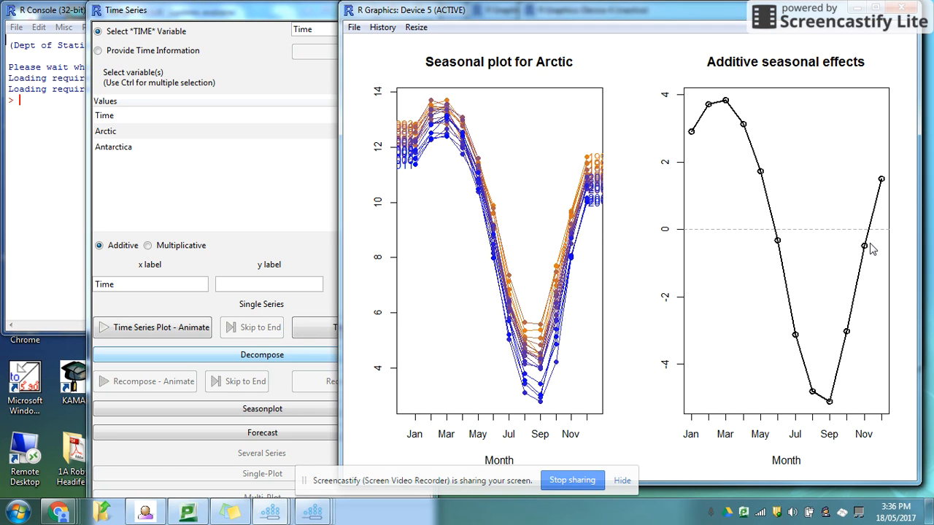
mouse_move(691, 138)
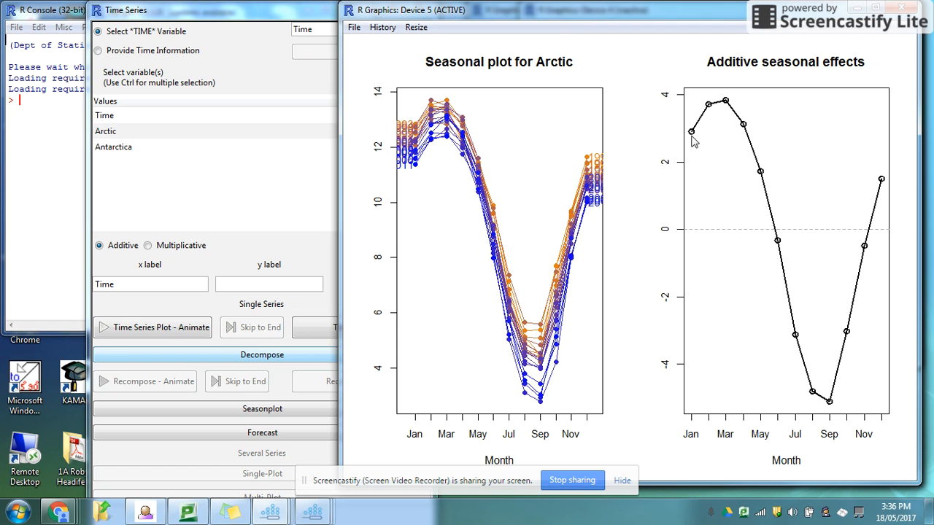
mouse_move(729, 108)
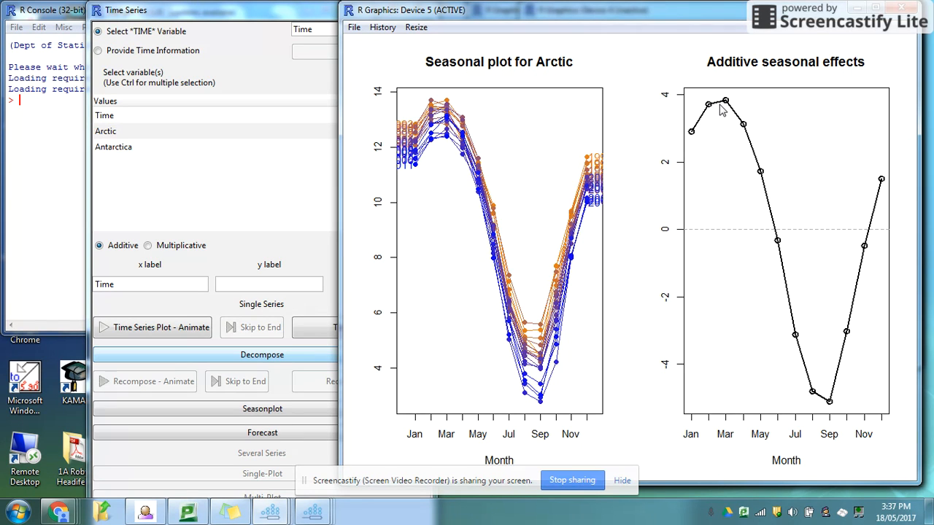
mouse_move(744, 128)
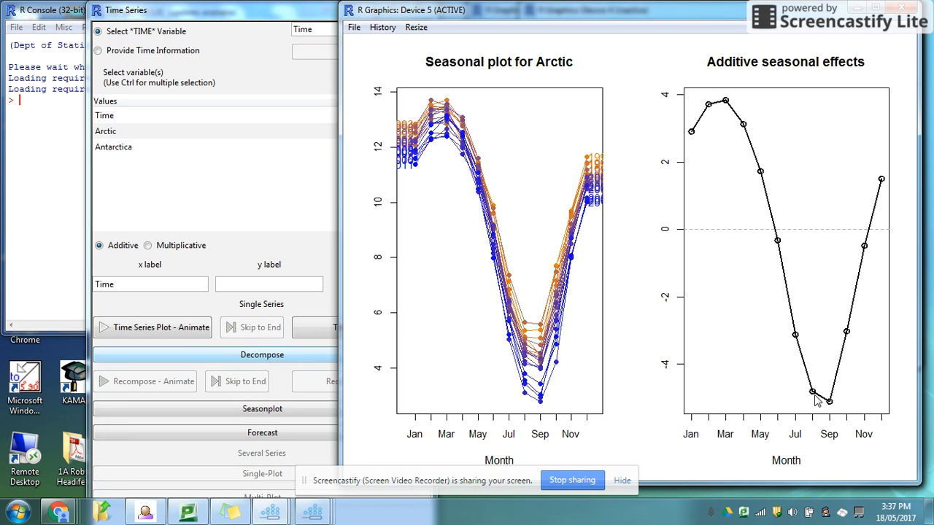
mouse_move(834, 407)
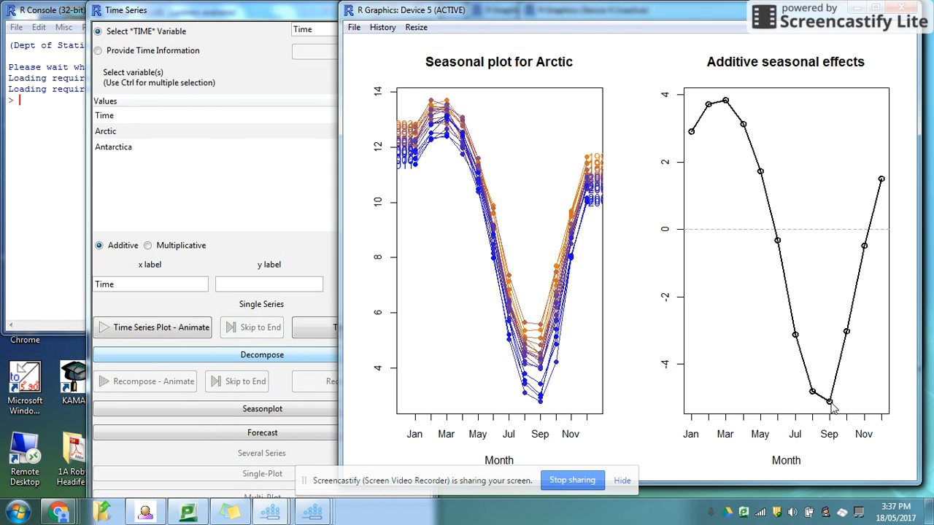
mouse_move(393, 217)
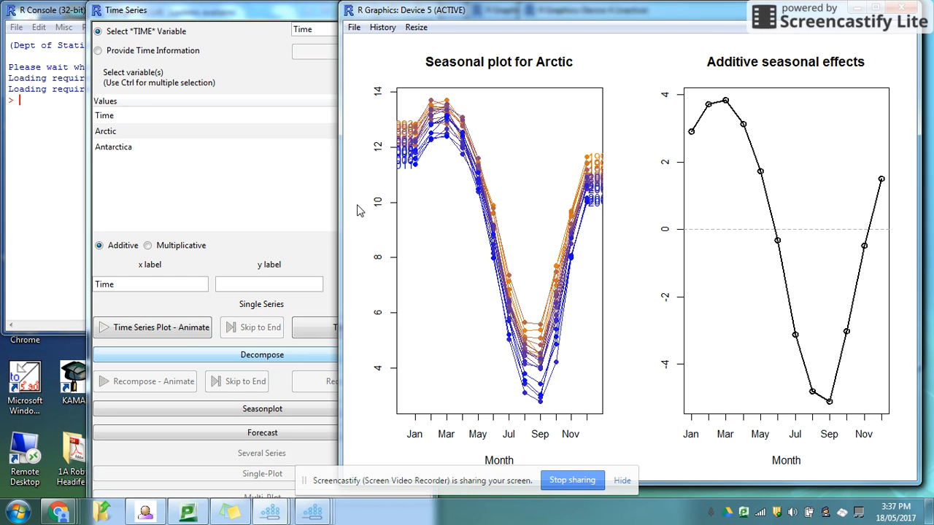
mouse_move(485, 278)
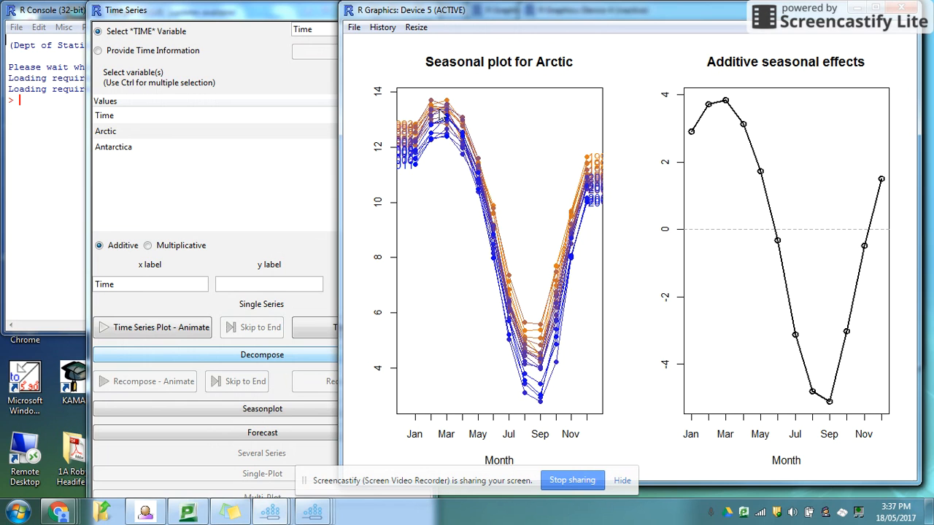
mouse_move(452, 179)
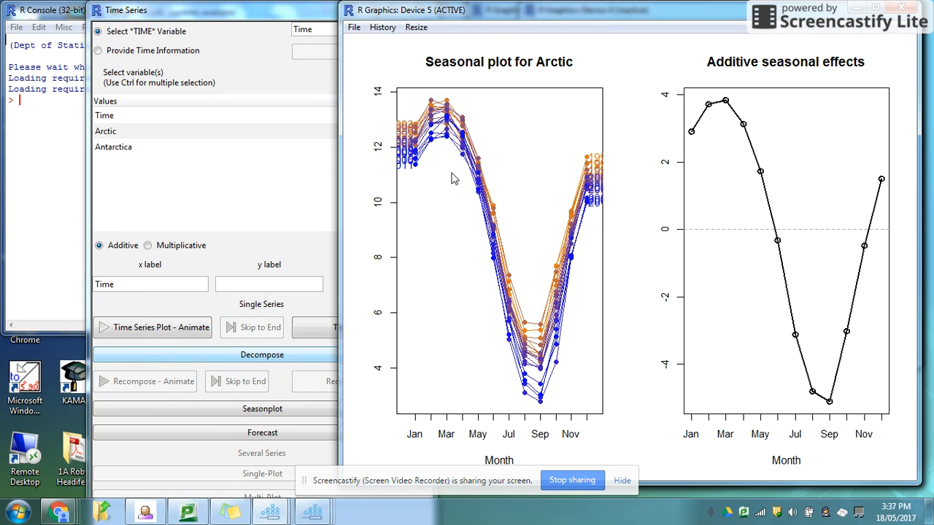
mouse_move(447, 140)
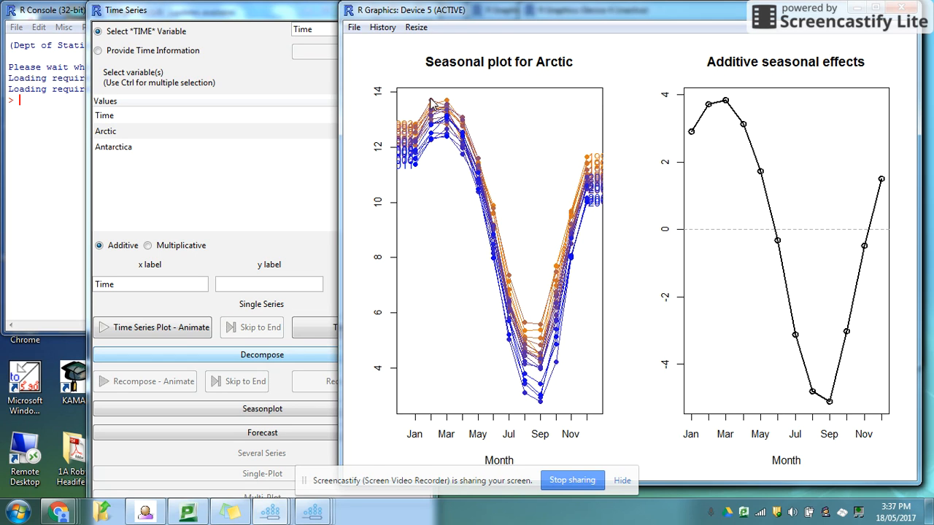
mouse_move(514, 363)
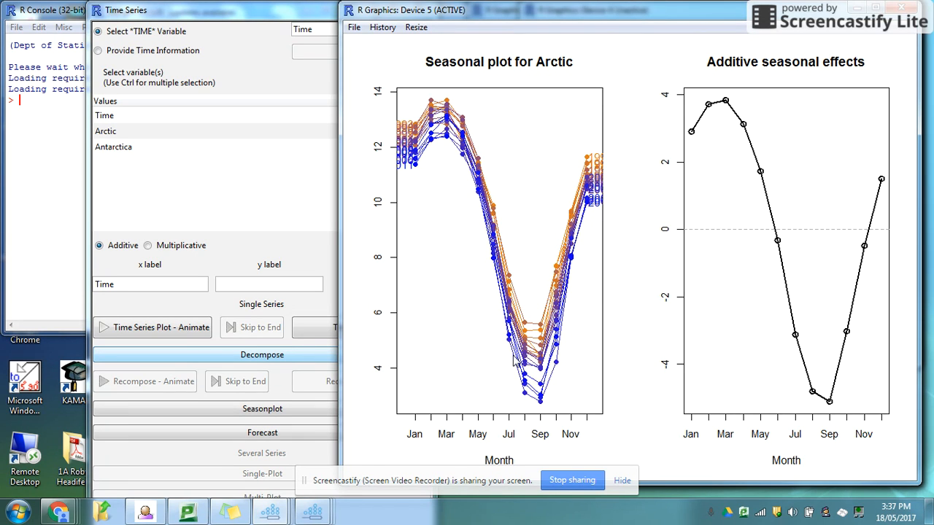
mouse_move(598, 208)
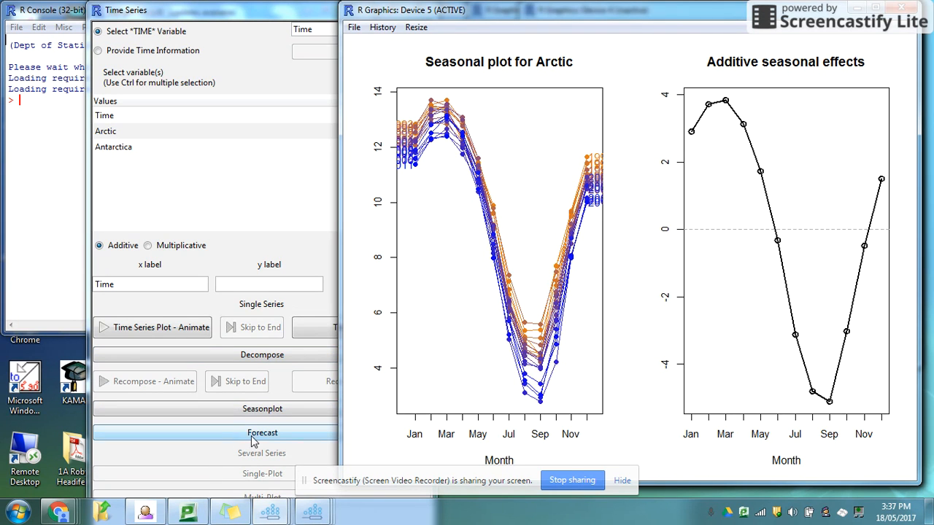
Generate the Holt-Winters additive Arctic forecast with predicted values and bounds to 2013.
left_click(261, 433)
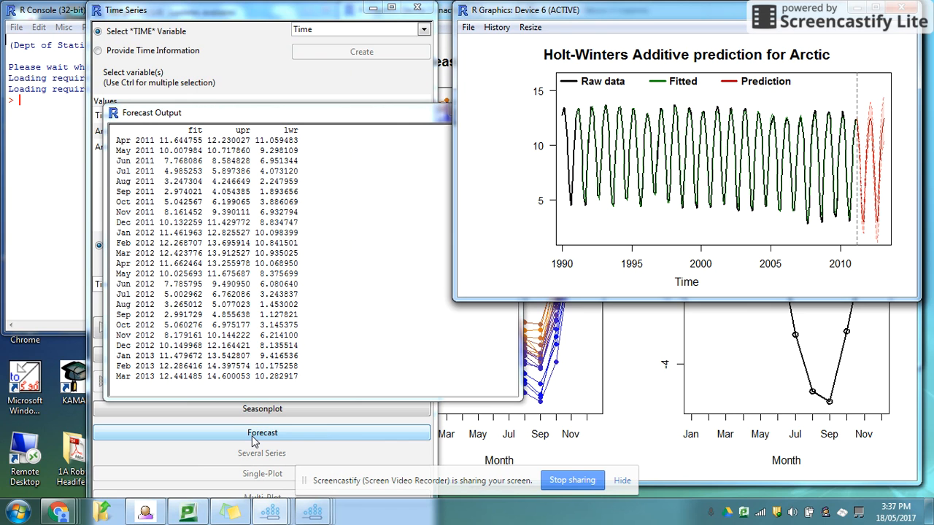
left_click(262, 432)
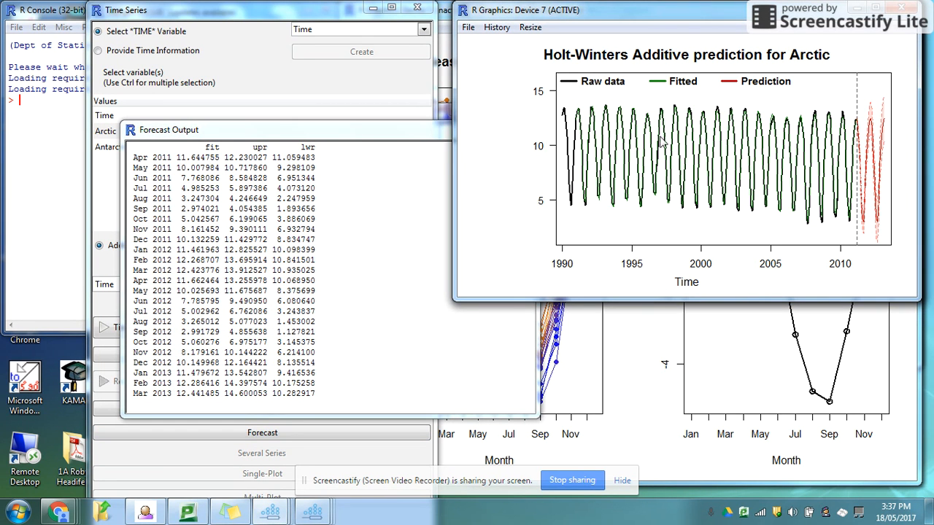
mouse_move(564, 194)
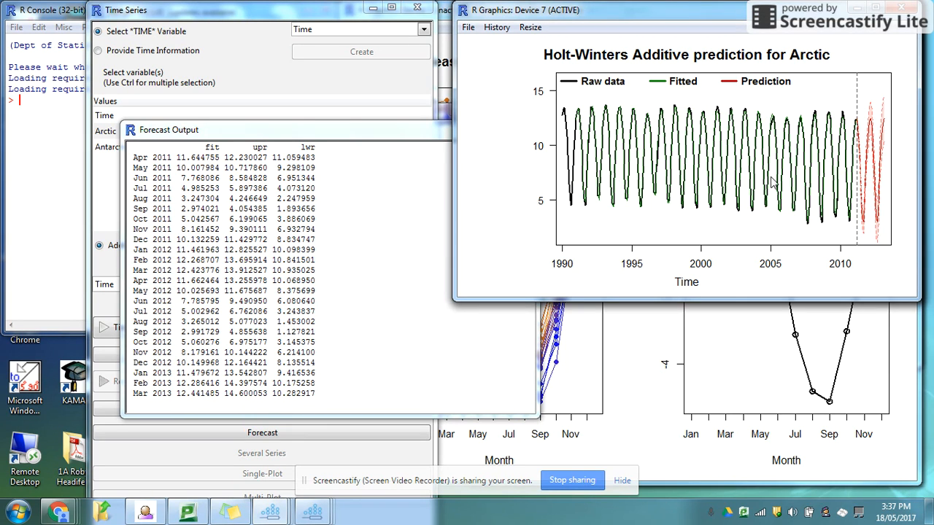
mouse_move(669, 91)
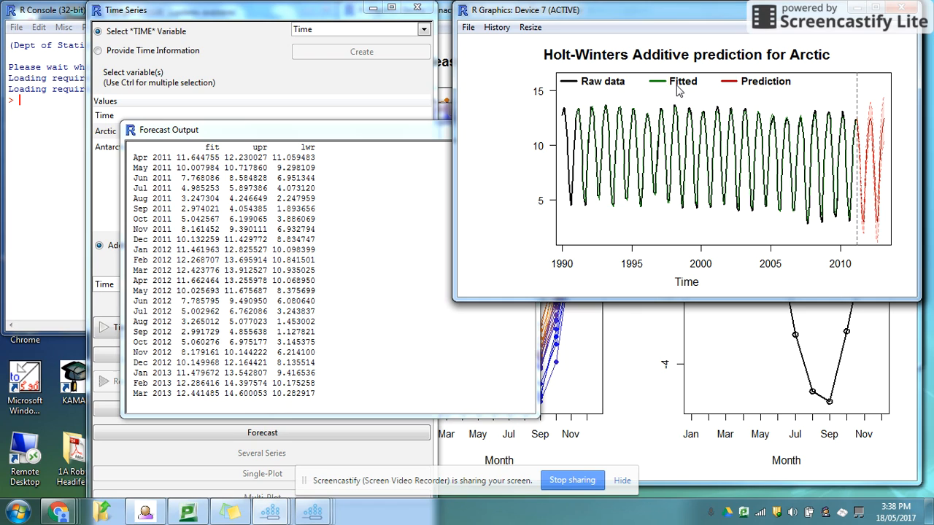
mouse_move(849, 117)
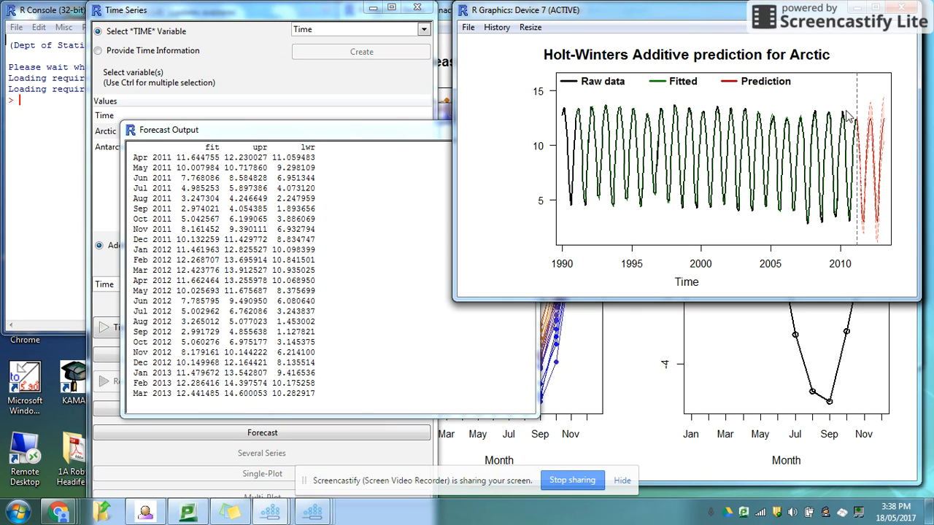
mouse_move(899, 124)
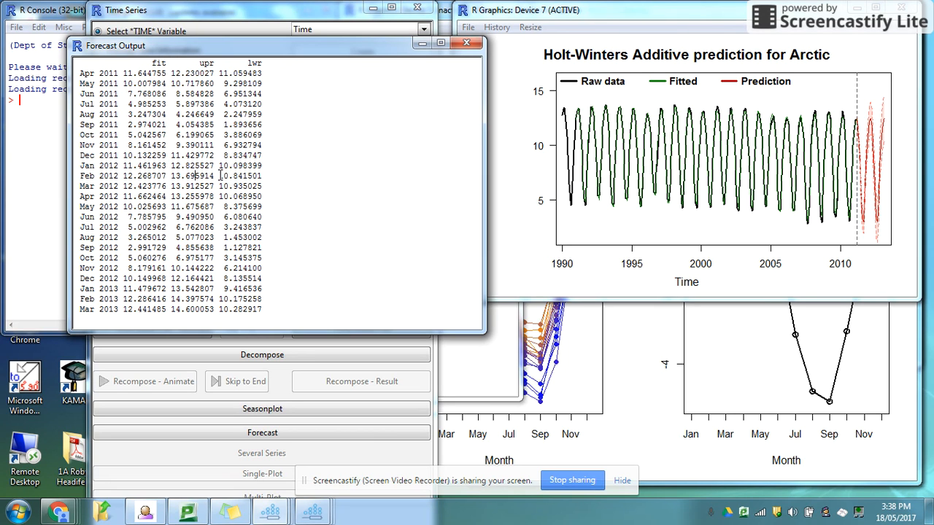
Close the Forecast Output table and Holt-Winters chart, leaving an empty graphics window.
double_click(240, 176)
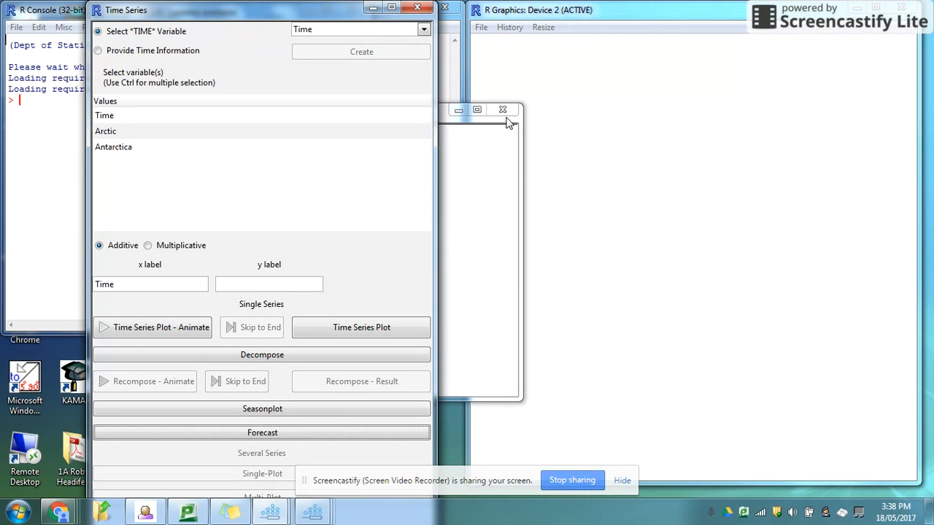
mouse_move(124, 153)
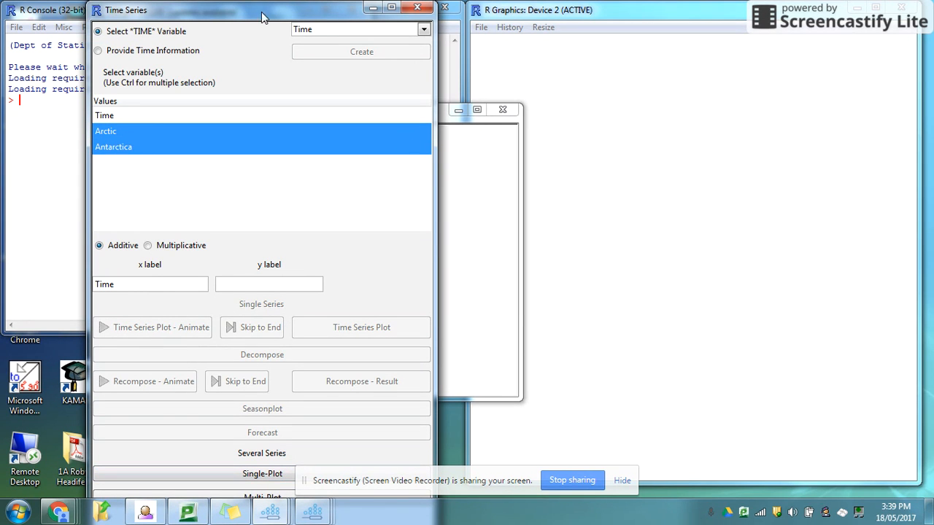
mouse_move(319, 140)
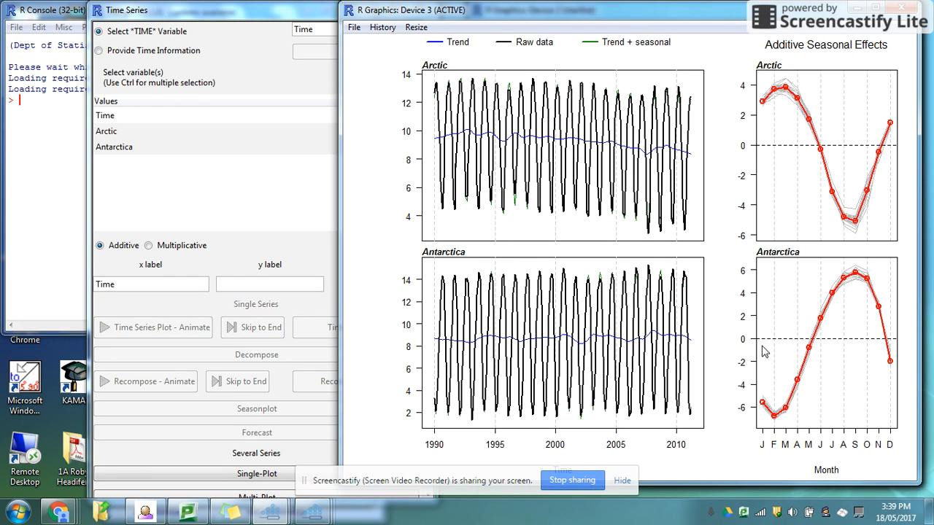
mouse_move(780, 298)
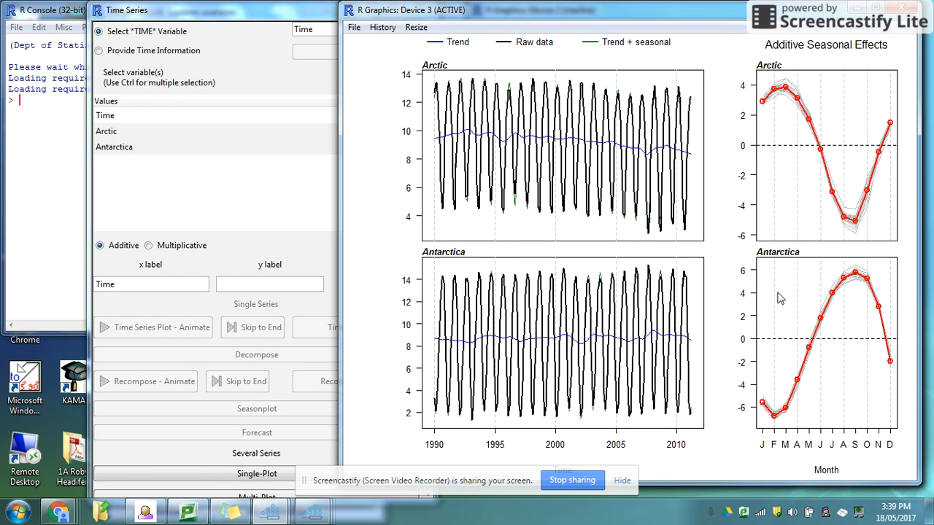
mouse_move(764, 225)
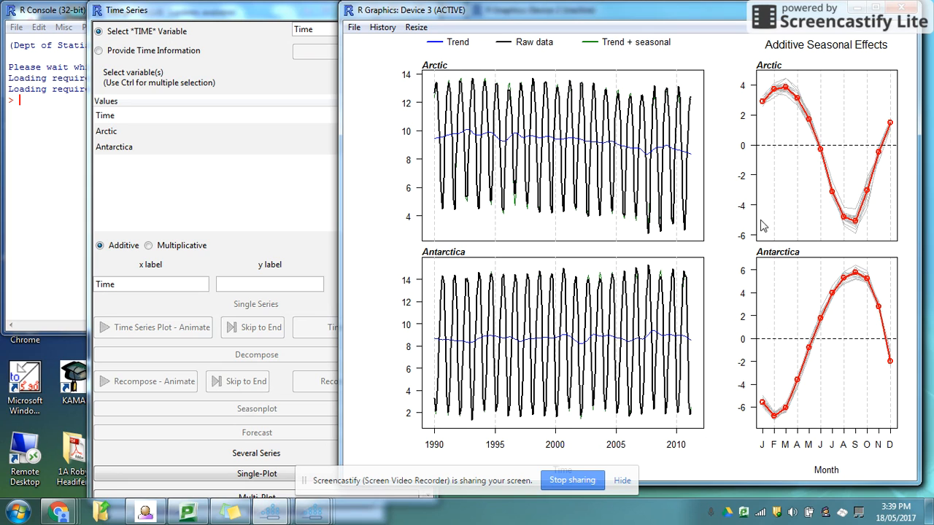
mouse_move(745, 201)
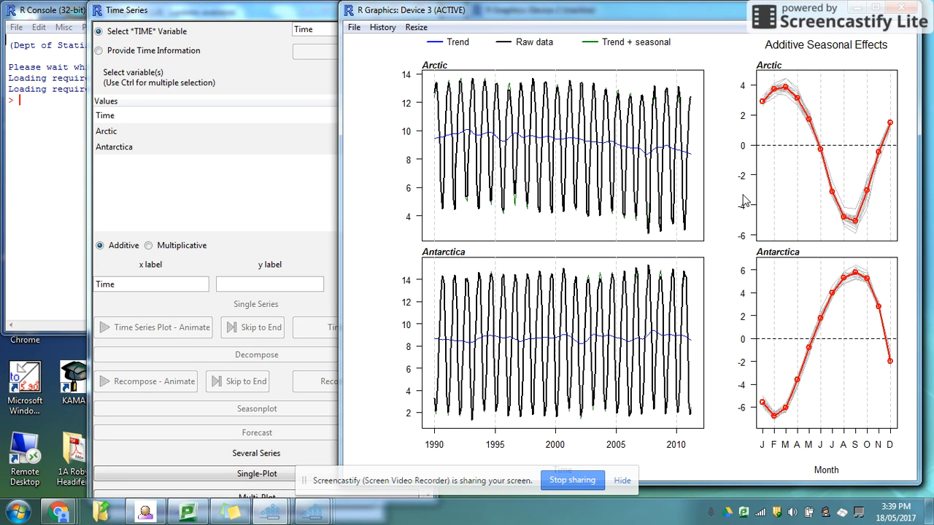
mouse_move(754, 102)
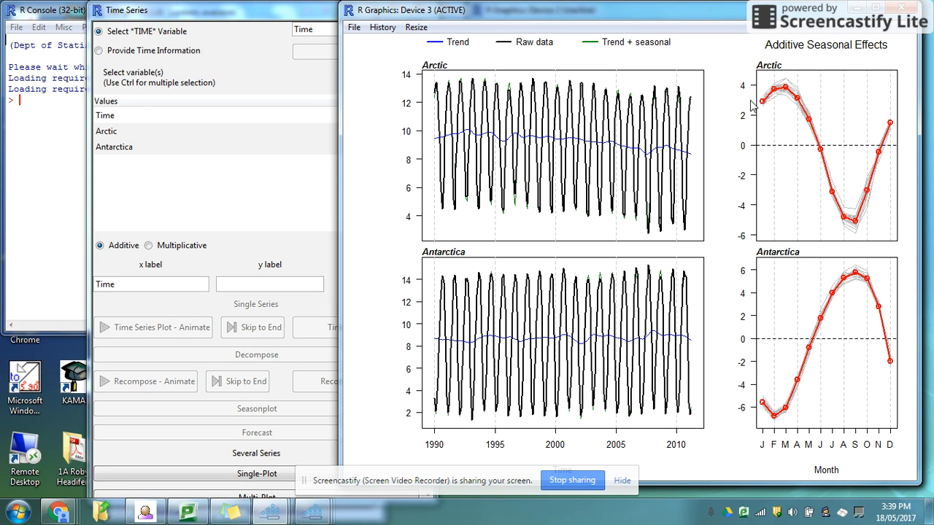